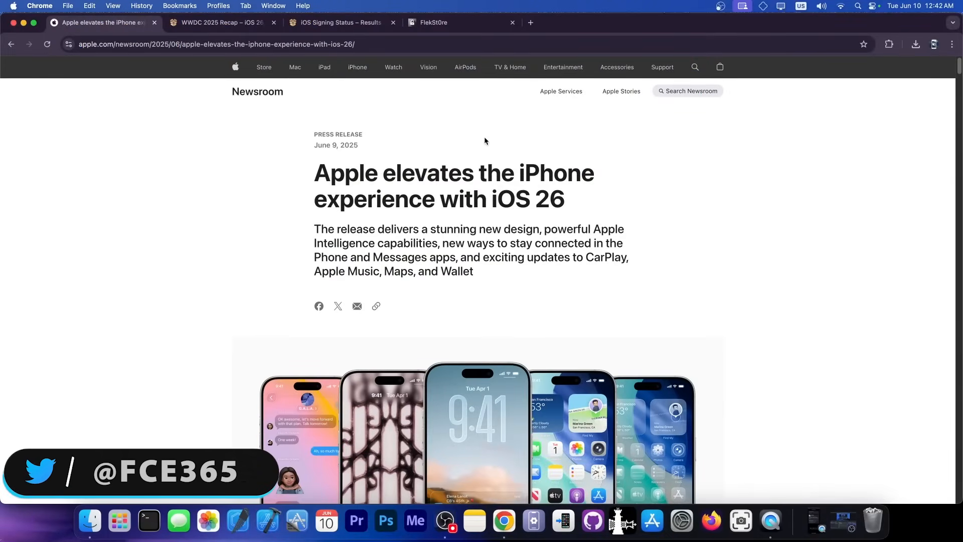
Switch to the WWDC 2025 Recap article and scroll to the iOS 26 compatible devices image
{"action": "scroll", "scroll_direction": "down", "scroll_amount": 3}
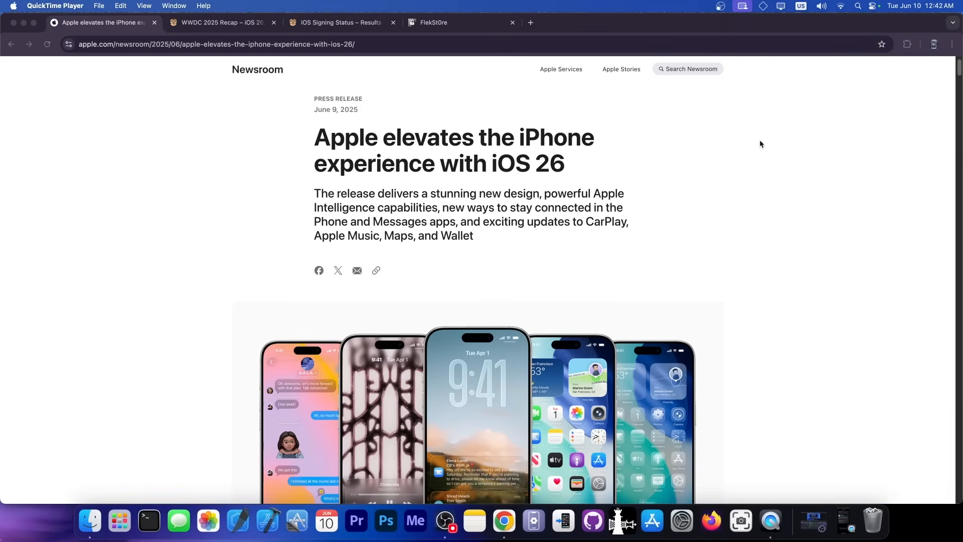
{"action": "scroll", "scroll_direction": "down", "scroll_amount": 3}
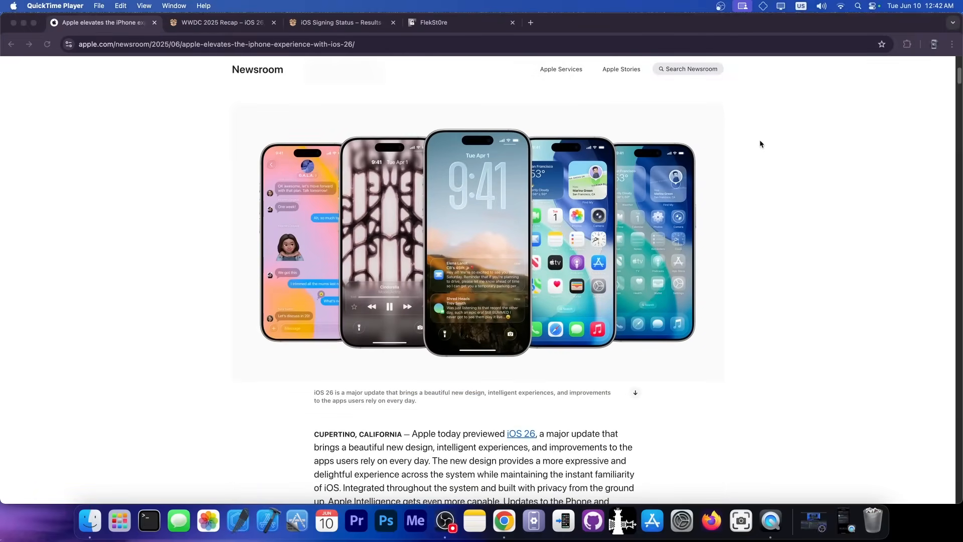
{"action": "left_click", "coordinate": [220, 22]}
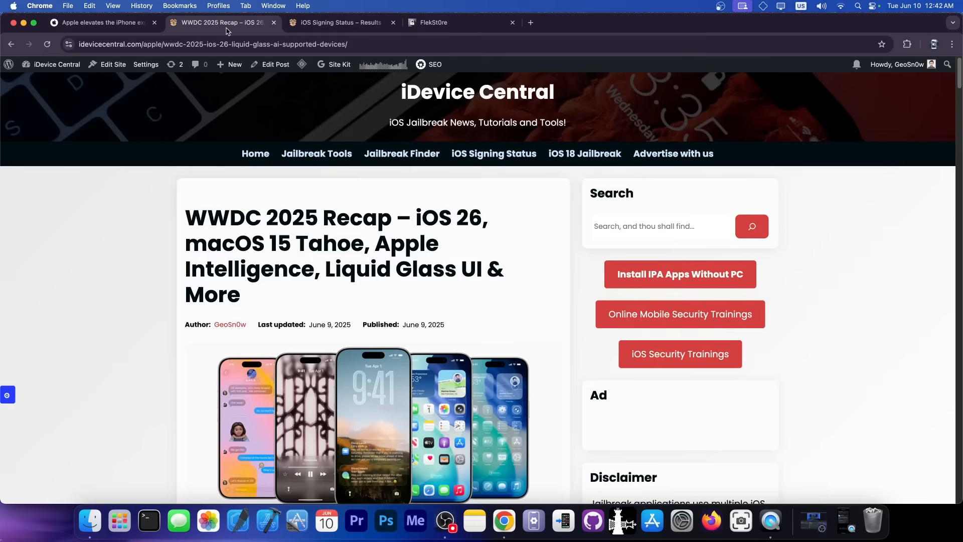
{"action": "scroll", "scroll_direction": "down", "scroll_amount": 3}
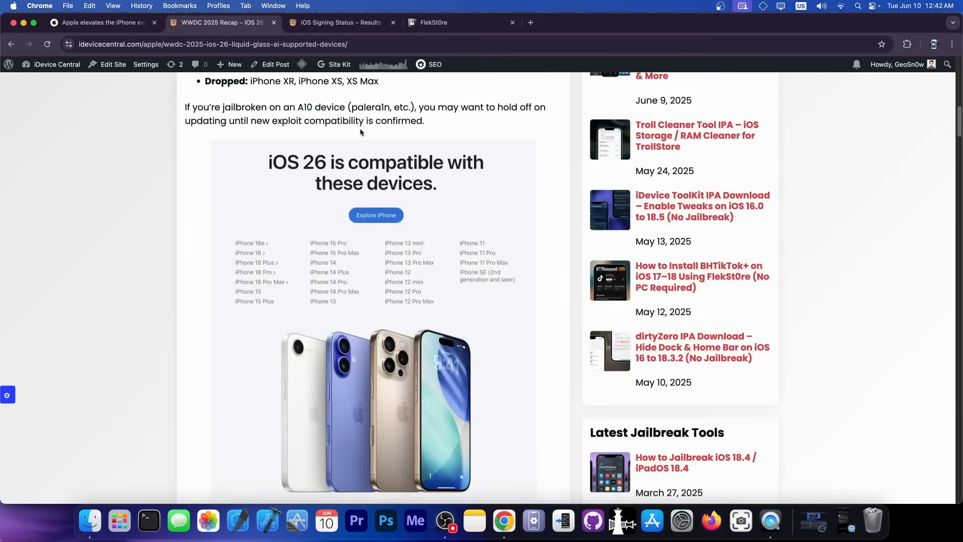
{"action": "scroll", "scroll_direction": "down", "scroll_amount": 3}
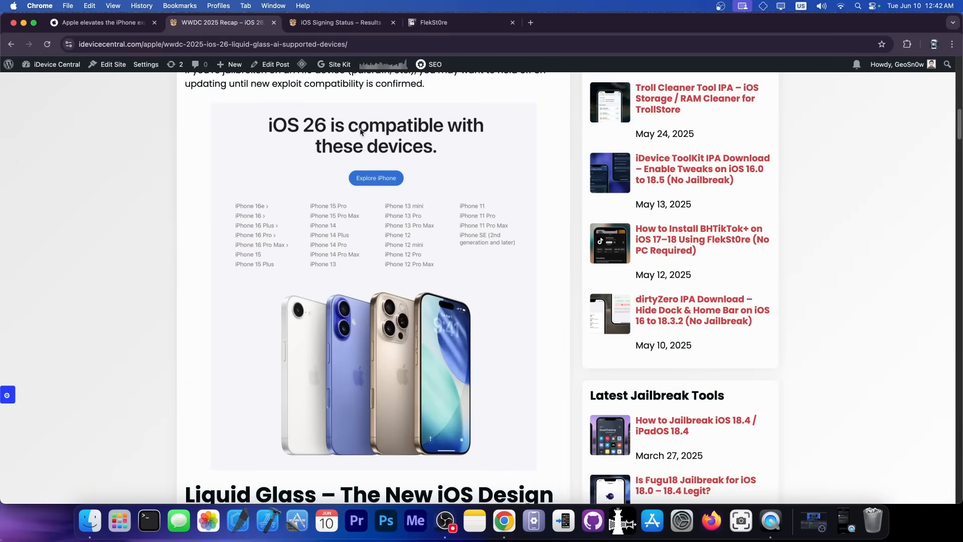
{"action": "mouse_move", "coordinate": [375, 145]}
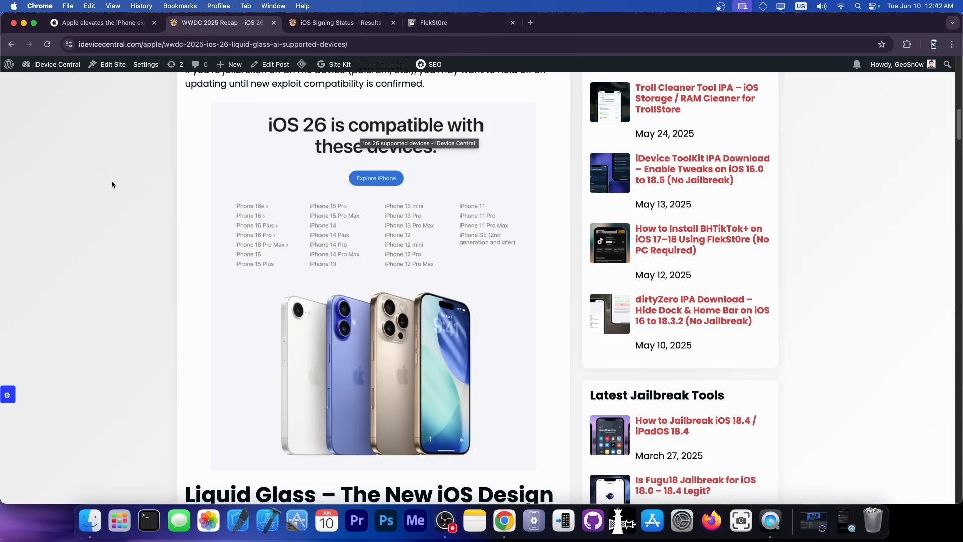
Return to Apple's iOS 26 press release tab
{"action": "left_click", "coordinate": [101, 22]}
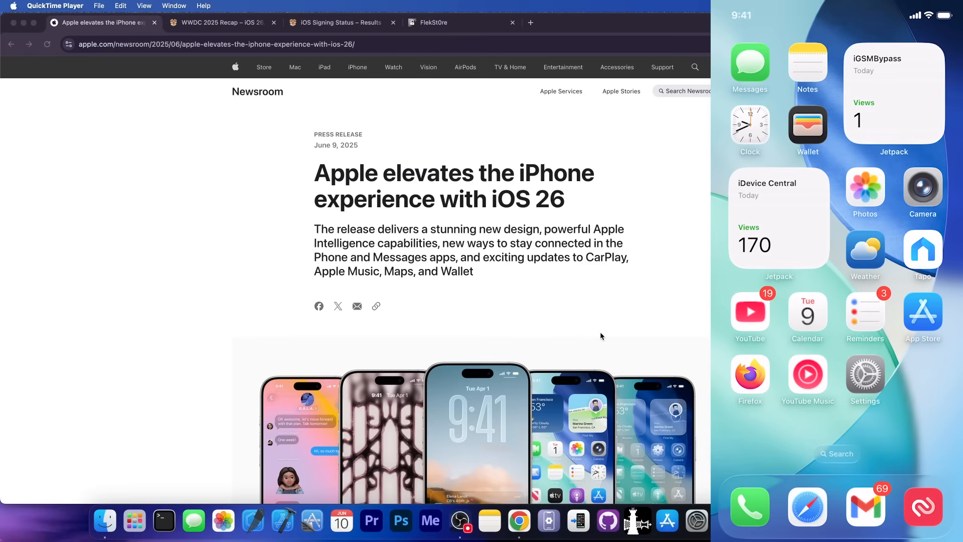
Open Settings on the mirrored iPhone and bring up the iOS signing status results in Chrome
{"action": "scroll", "scroll_direction": "left", "scroll_amount": 3}
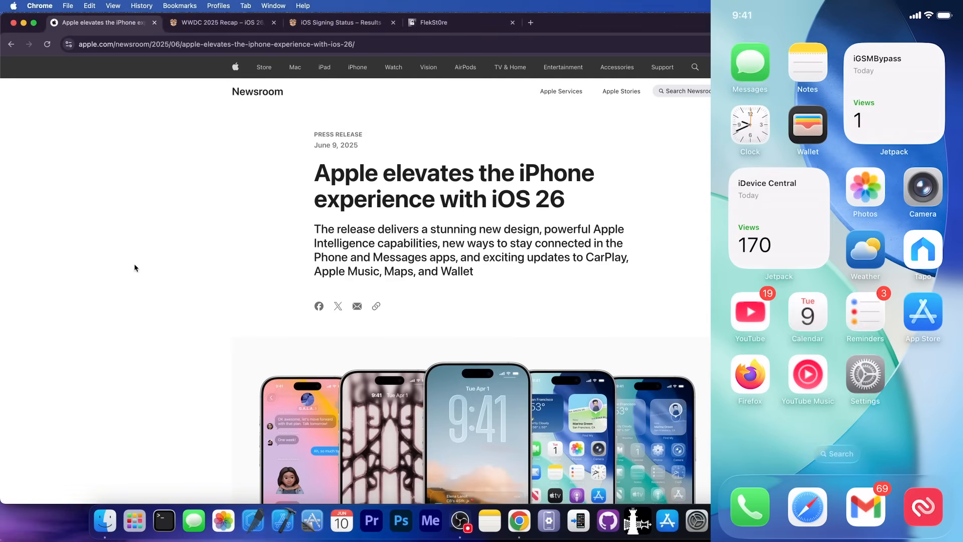
{"action": "left_click", "coordinate": [864, 374]}
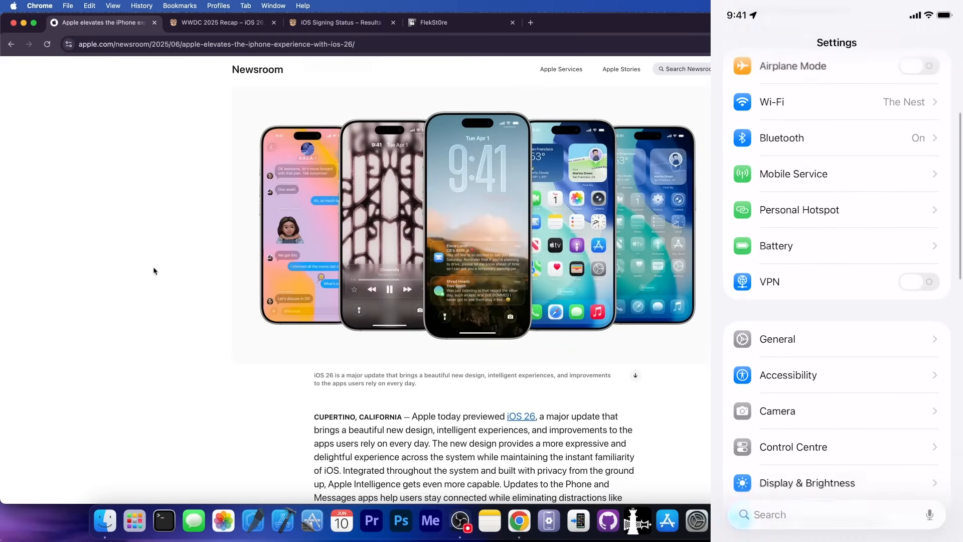
{"action": "left_click", "coordinate": [337, 22]}
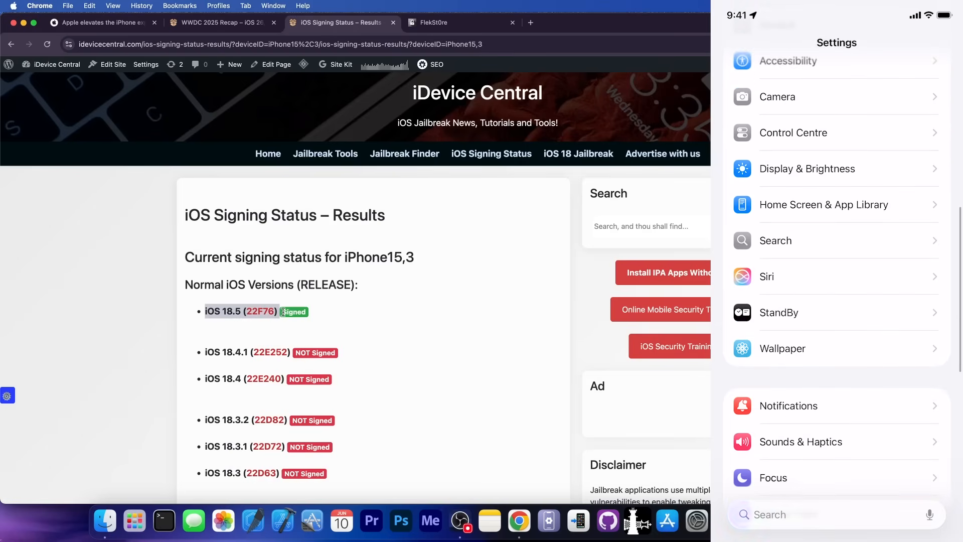
{"action": "scroll", "scroll_direction": "down", "scroll_amount": 3}
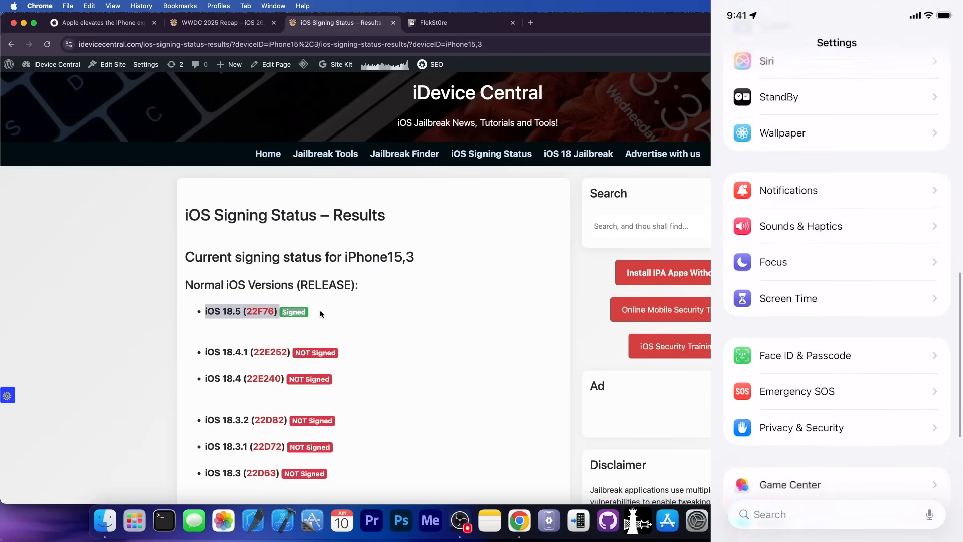
{"action": "scroll", "scroll_direction": "down", "scroll_amount": 3}
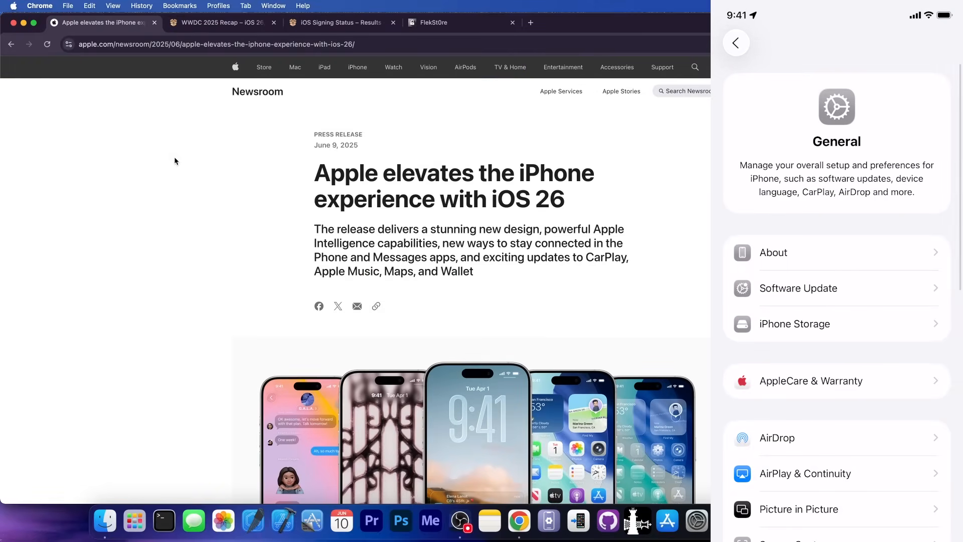
Open Software Update in Settings > General, then the Settings search field
{"action": "left_click", "coordinate": [798, 288]}
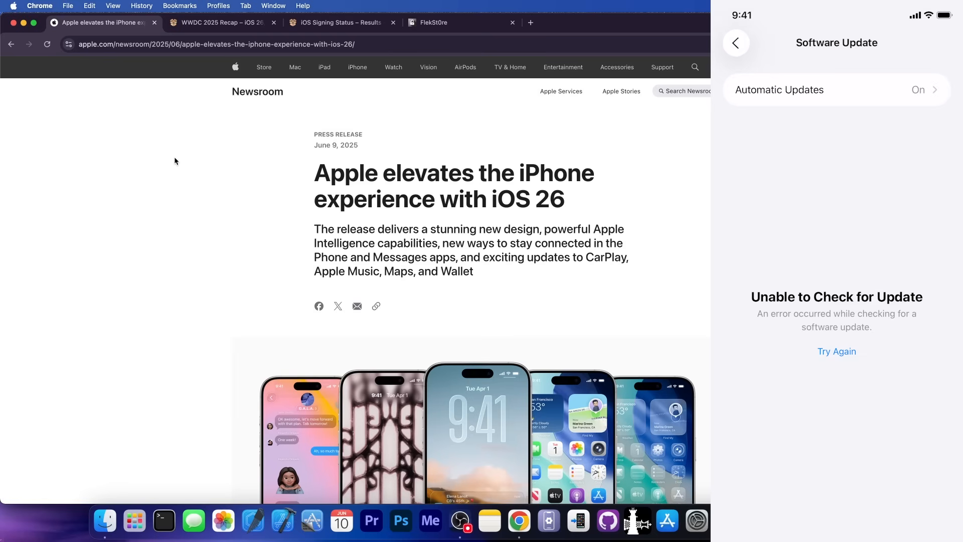
{"action": "left_click", "coordinate": [836, 89]}
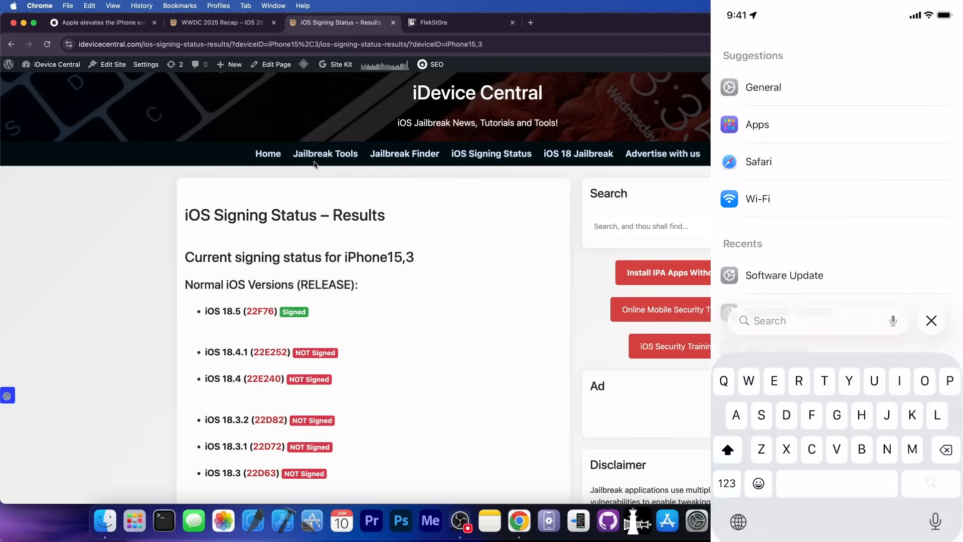
Search Settings for 'Hshshahahshahah' and then 'su' with the on-screen keyboard
{"action": "type", "text": "Hshshahahshahah"}
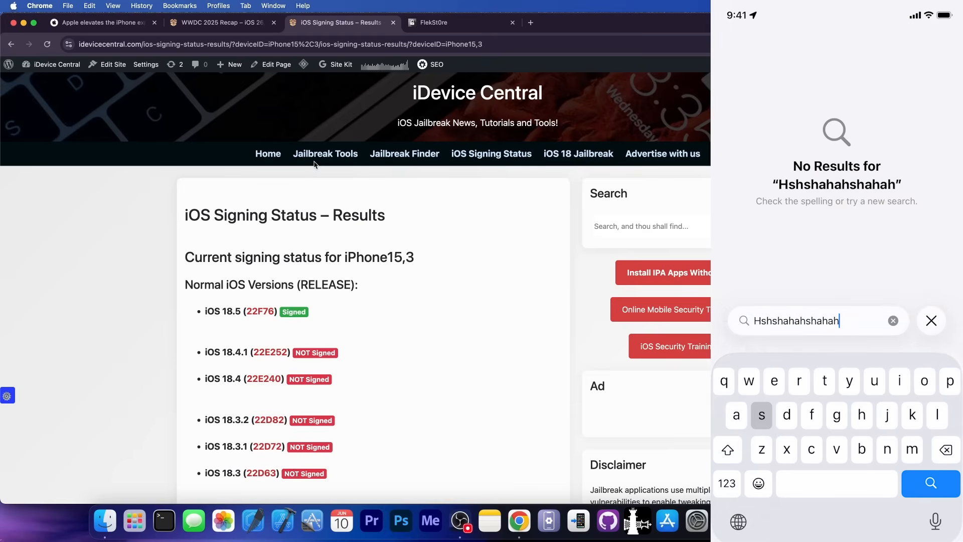
{"action": "type", "text": "su"}
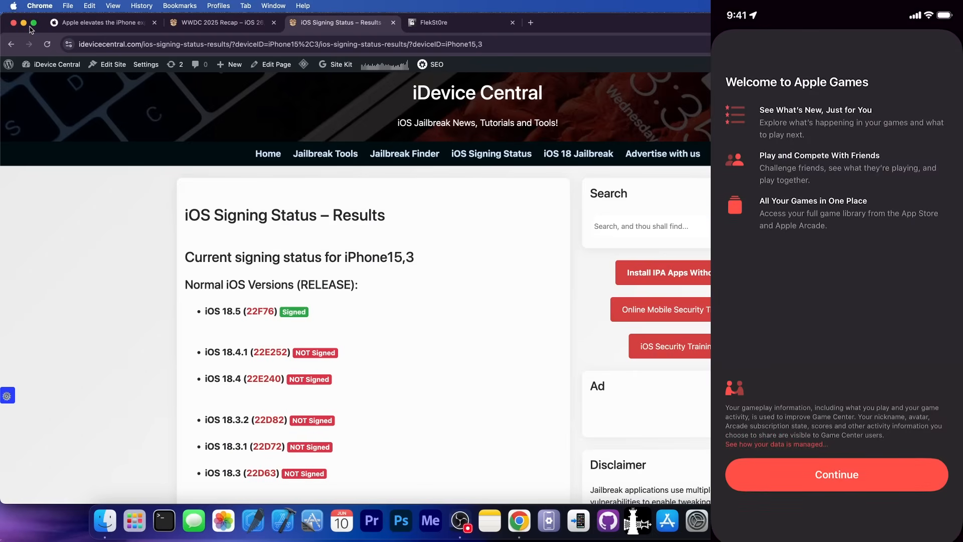
Continue past the Apple Games welcome and personalised experience screens
{"action": "left_click", "coordinate": [836, 474]}
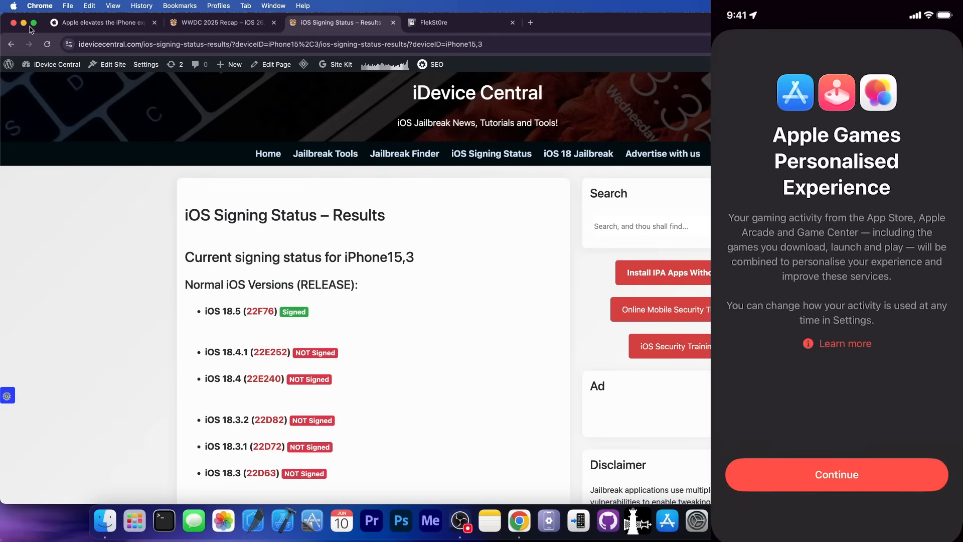
{"action": "left_click", "coordinate": [836, 475]}
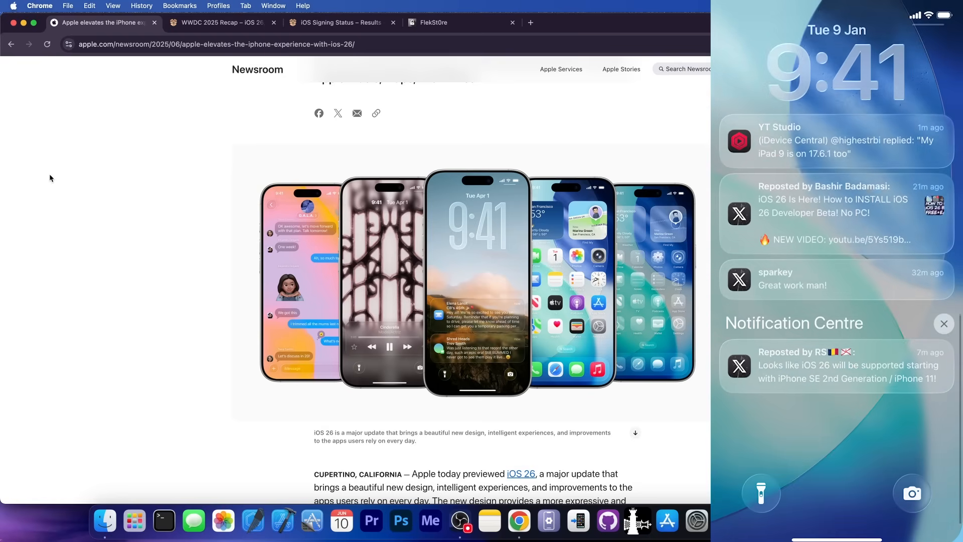
Bring up the iOS signing status results beside the iPhone's Notification Centre
{"action": "left_click", "coordinate": [338, 22]}
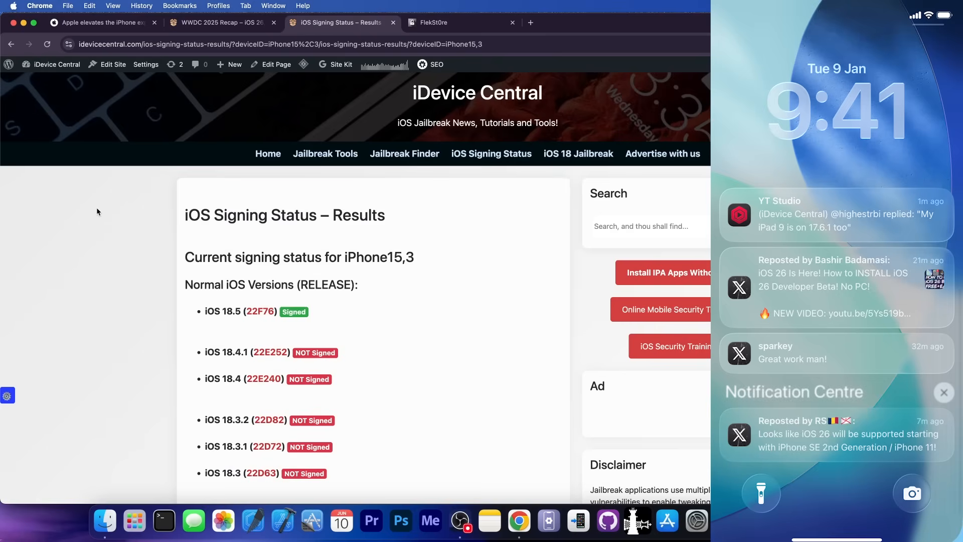
{"action": "mouse_move", "coordinate": [89, 231]}
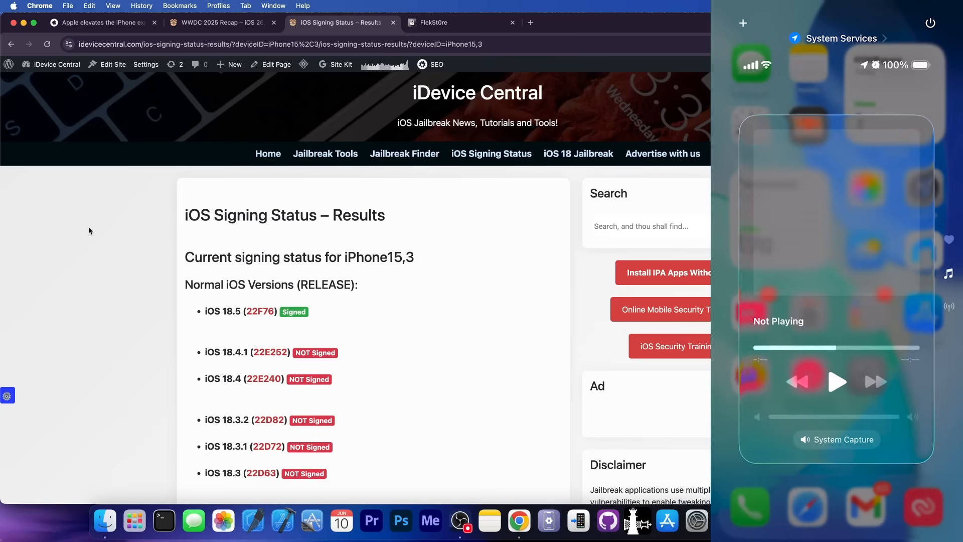
Close iPhone Mirroring and Chrome, leaving the desktop with the subscribe prompt marked subscribed
{"action": "left_click", "coordinate": [442, 22]}
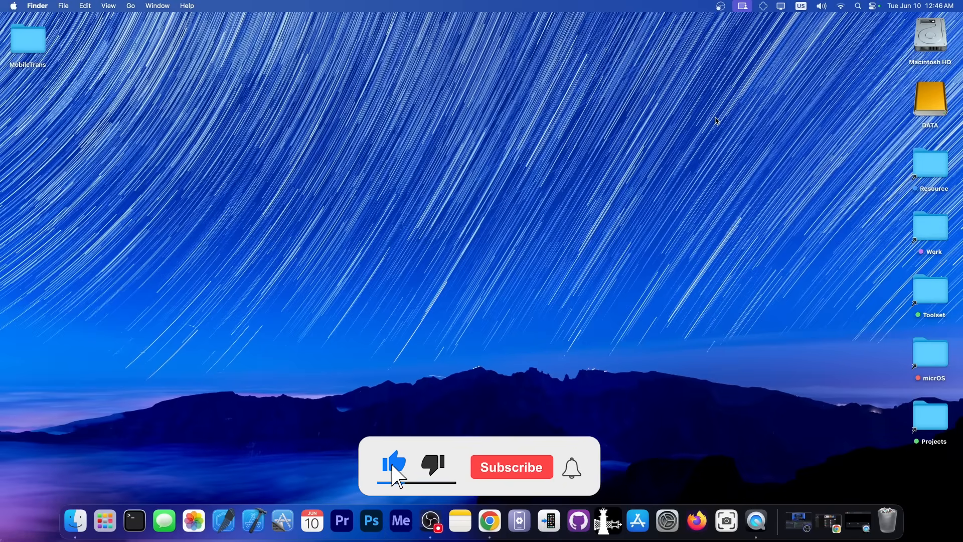
{"action": "left_click", "coordinate": [511, 466]}
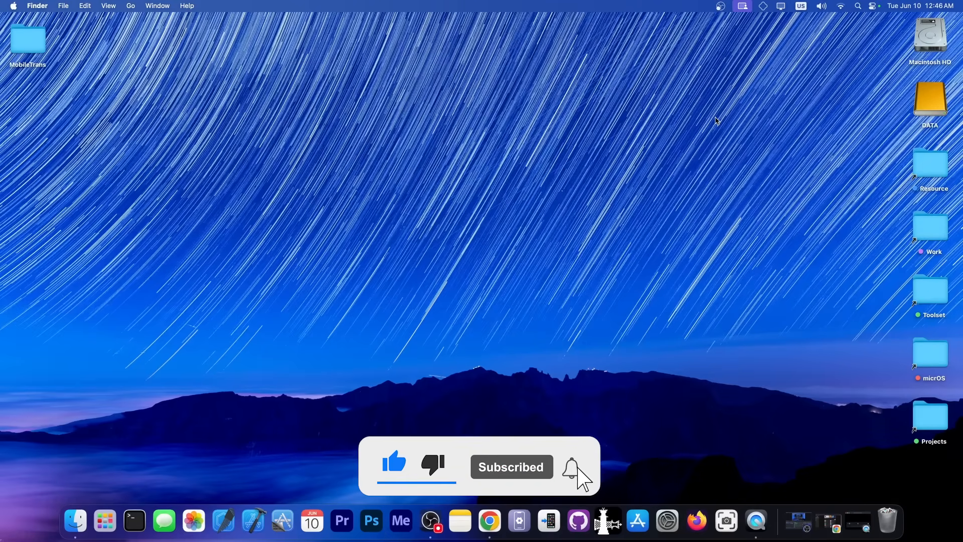